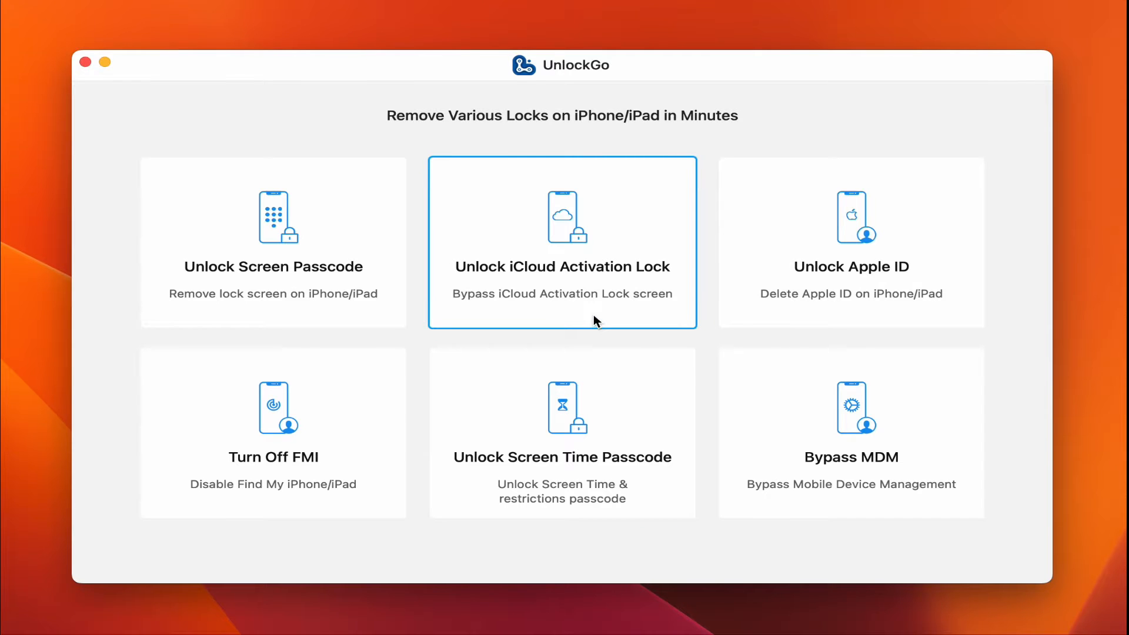
Step: Choose Unlock iCloud Activation Lock, accept the Terms of Use, and start removal to reach DFU instructions
left_click(561, 242)
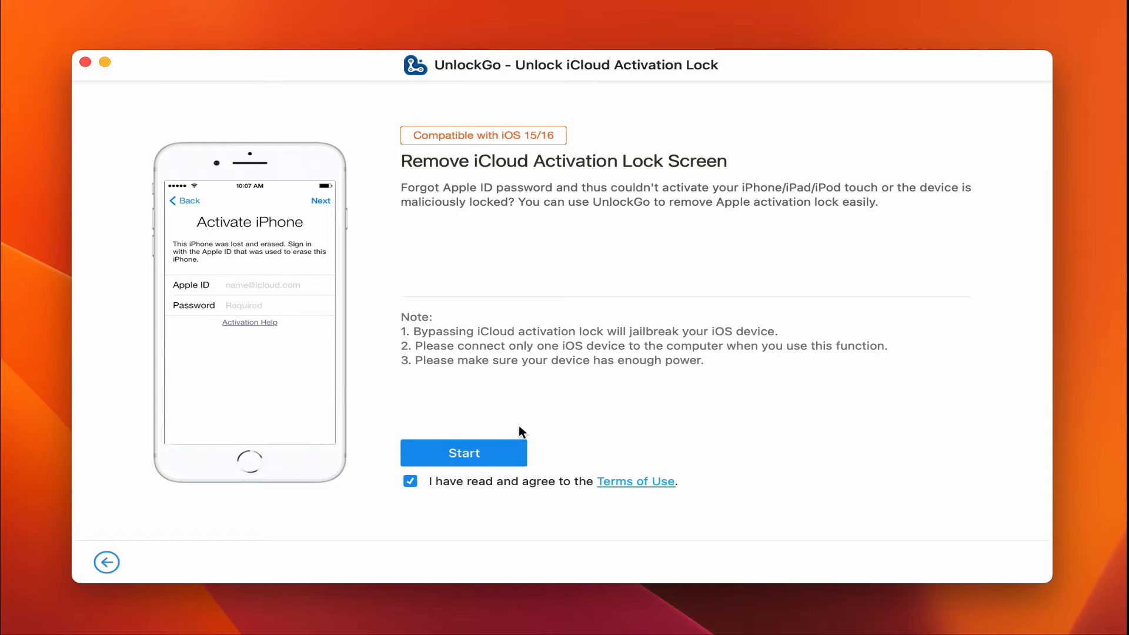
left_click(463, 453)
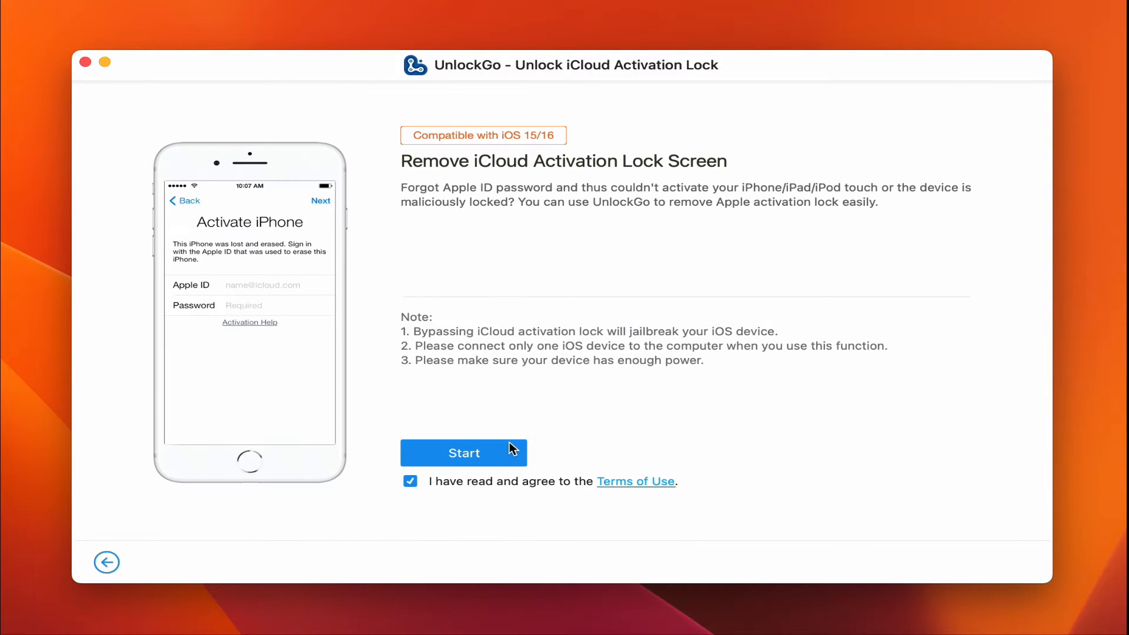
left_click(464, 453)
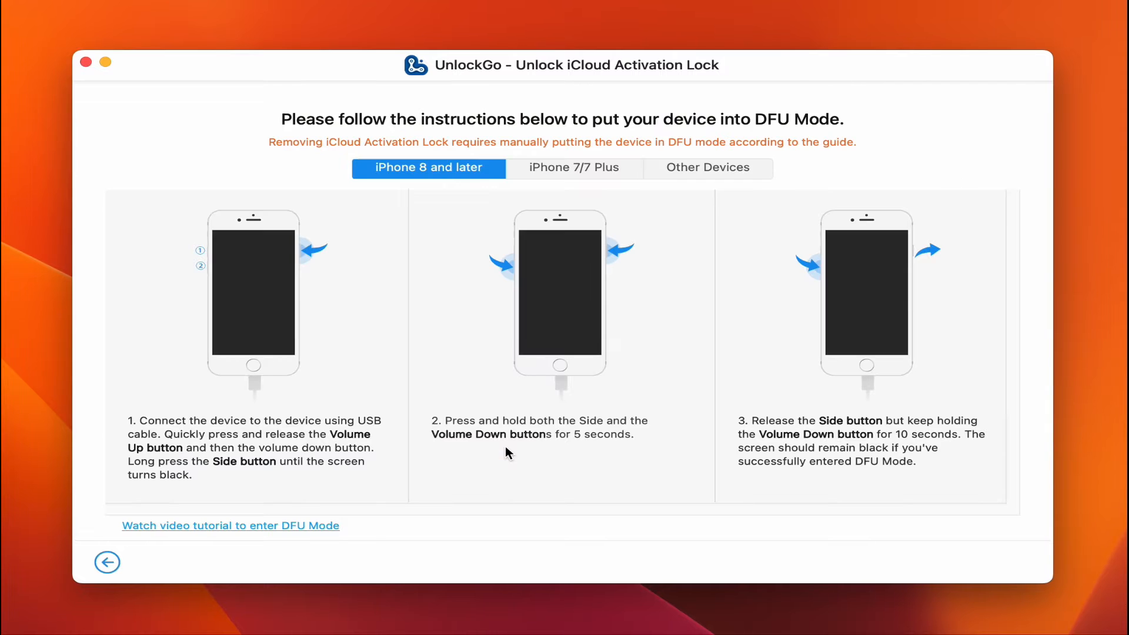